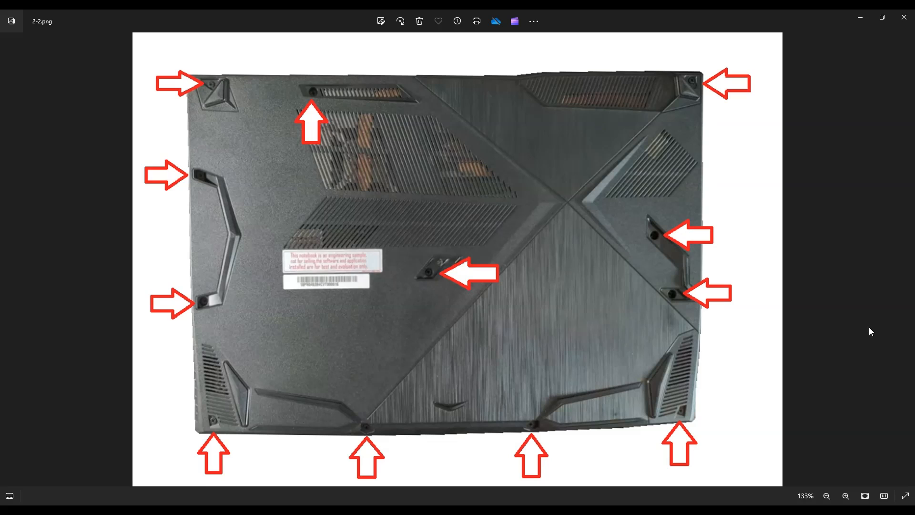
mouse_move(418, 386)
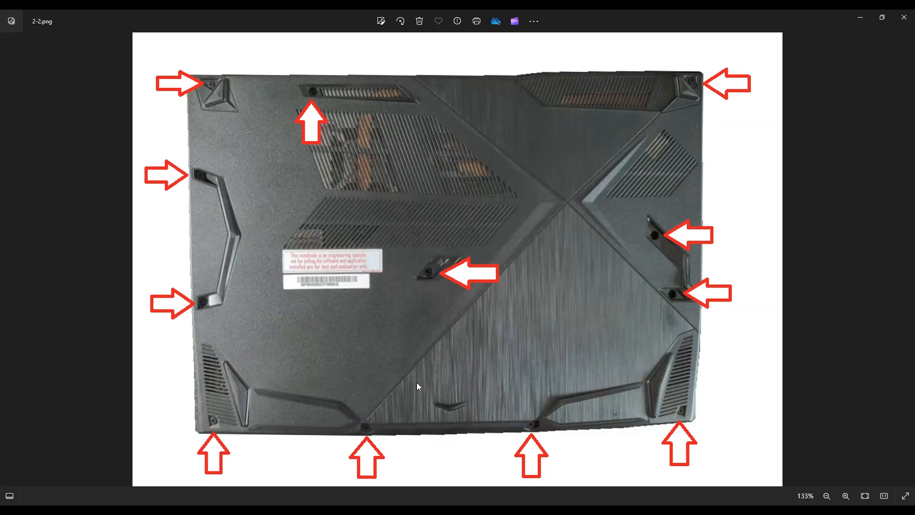
mouse_move(476, 431)
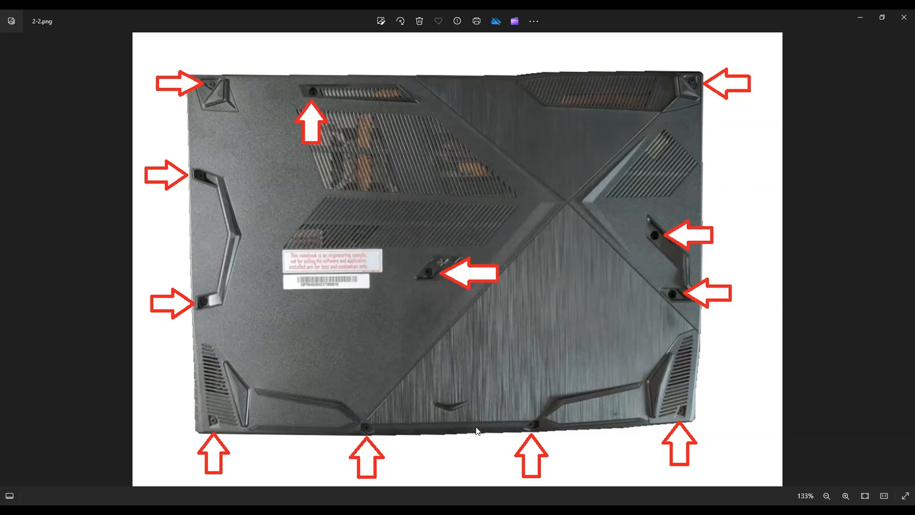
mouse_move(214, 134)
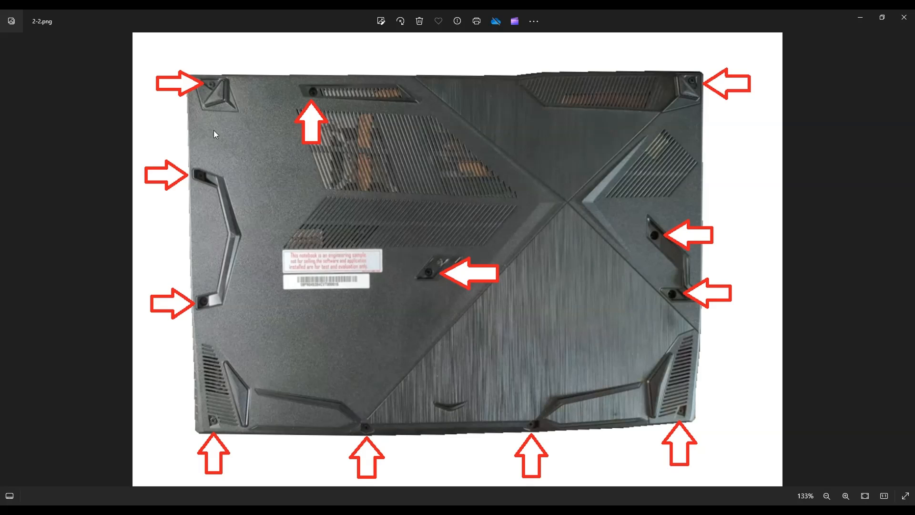
mouse_move(698, 249)
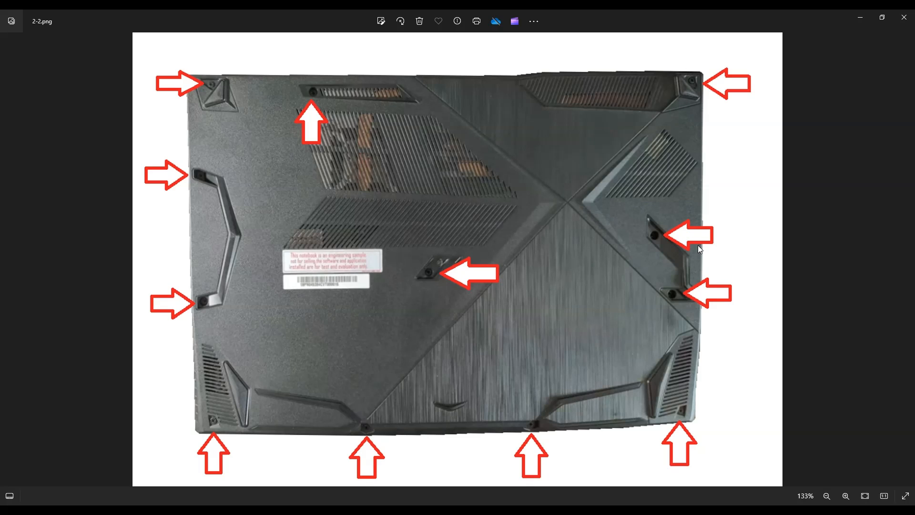
mouse_move(355, 130)
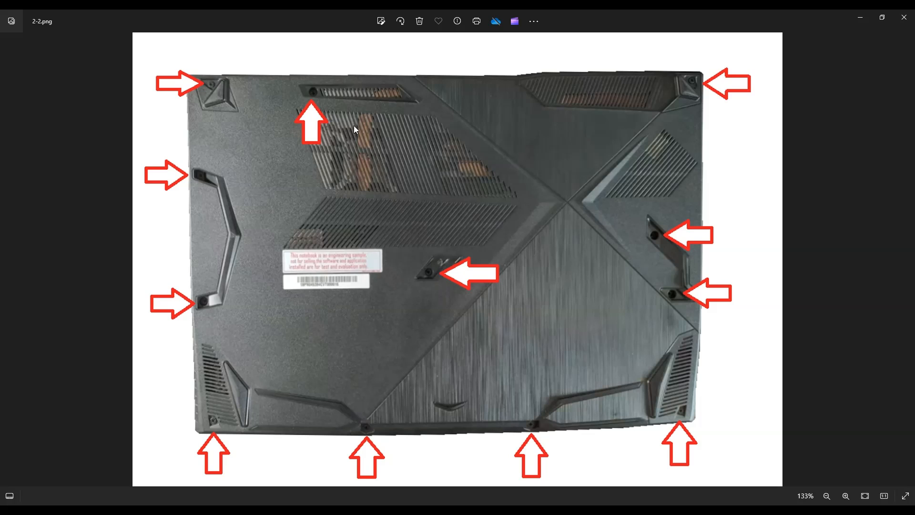
mouse_move(297, 113)
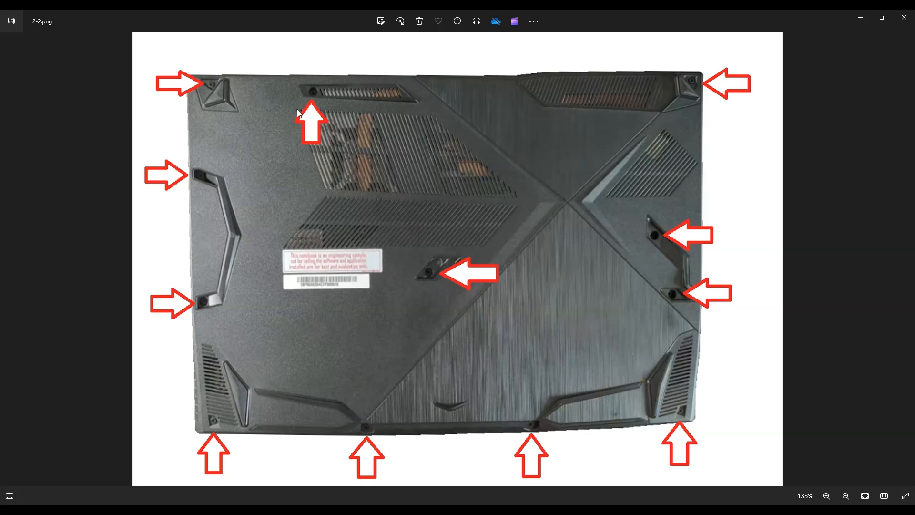
mouse_move(377, 297)
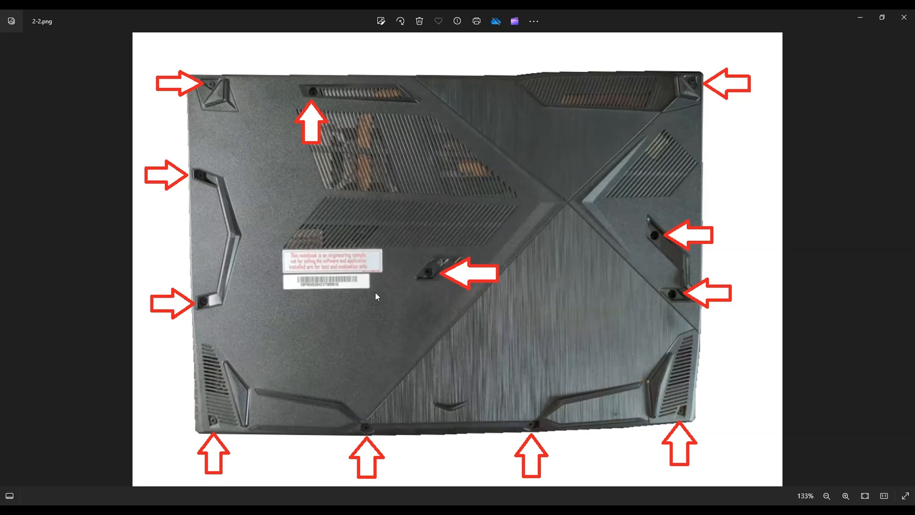
mouse_move(786, 303)
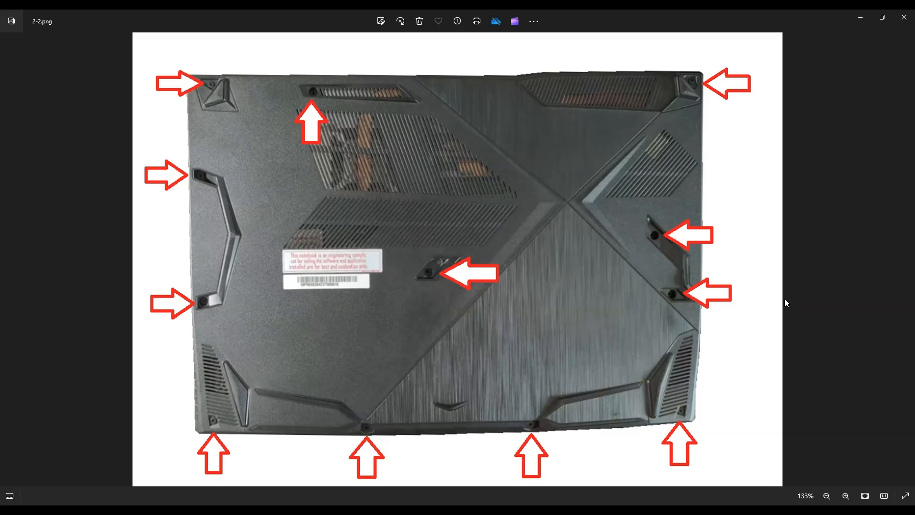
mouse_move(372, 80)
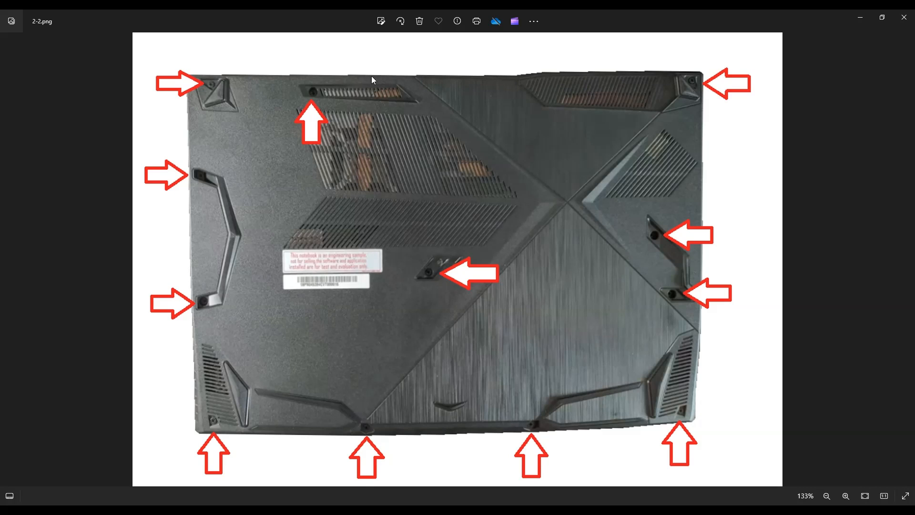
mouse_move(192, 285)
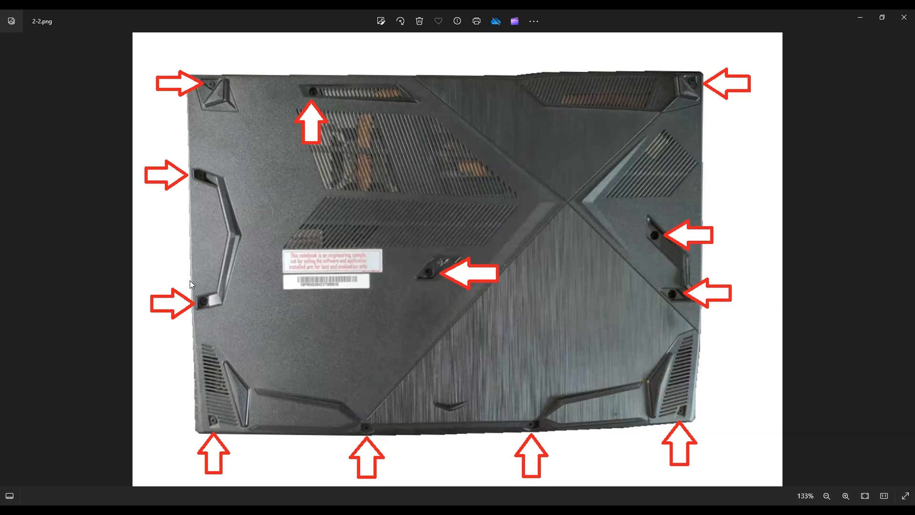
mouse_move(541, 435)
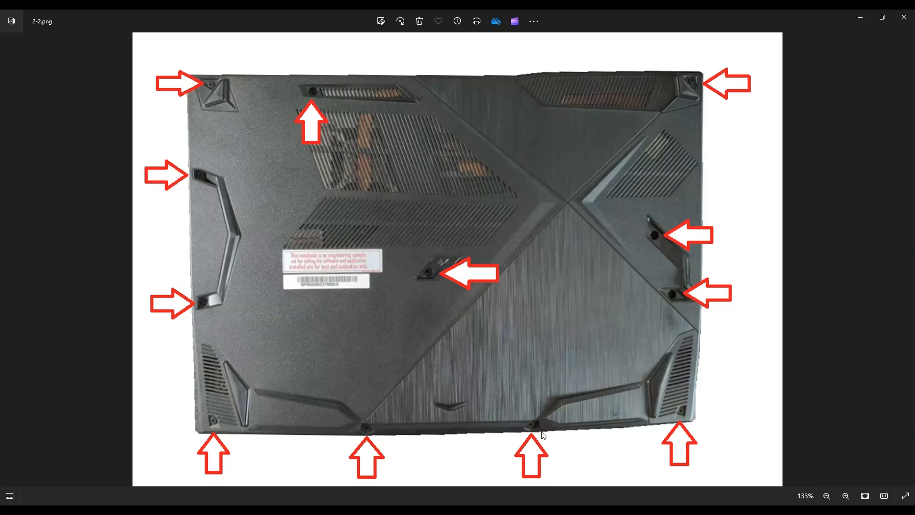
mouse_move(814, 402)
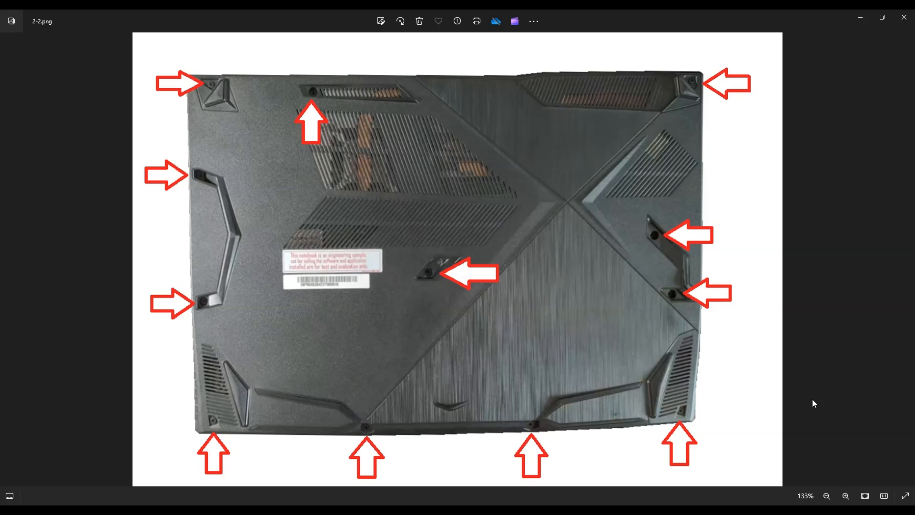
mouse_move(789, 339)
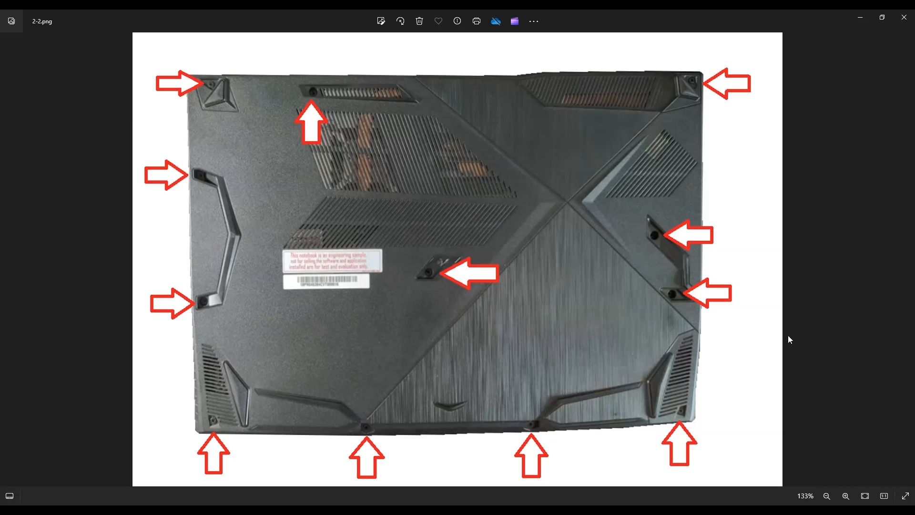
mouse_move(595, 176)
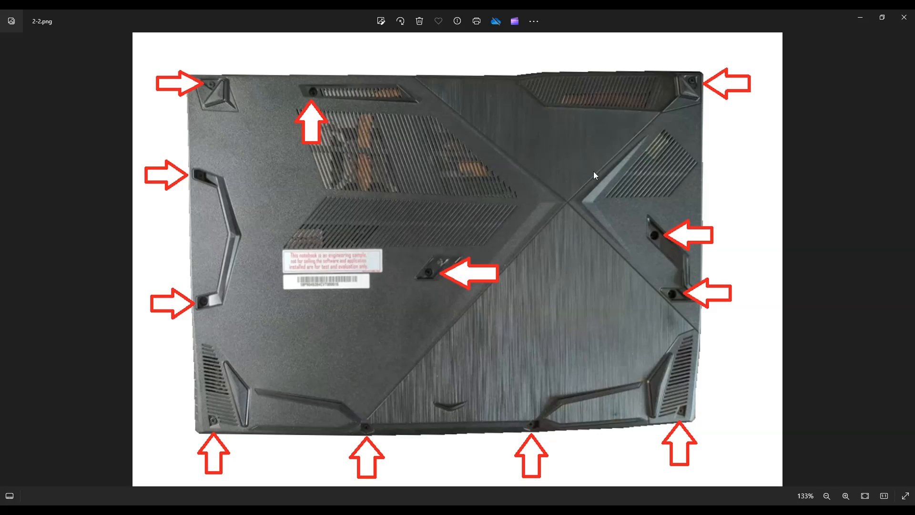
mouse_move(487, 159)
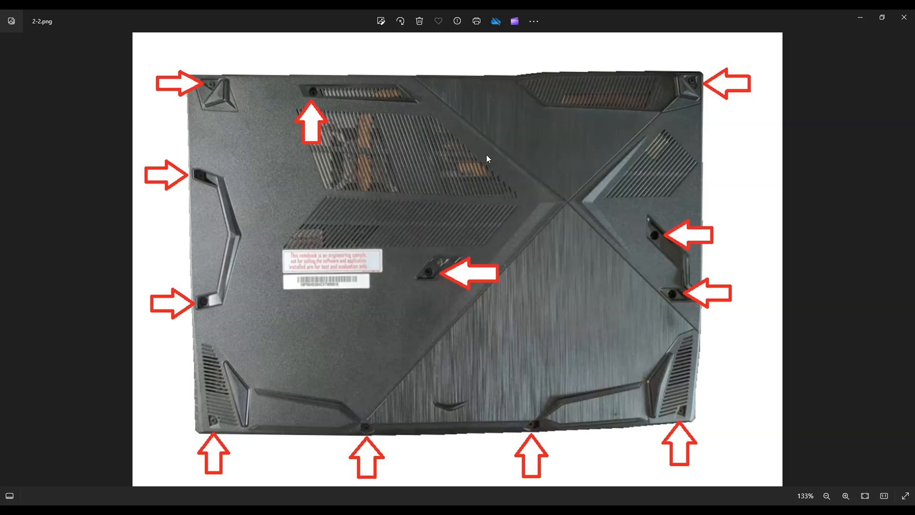
mouse_move(405, 63)
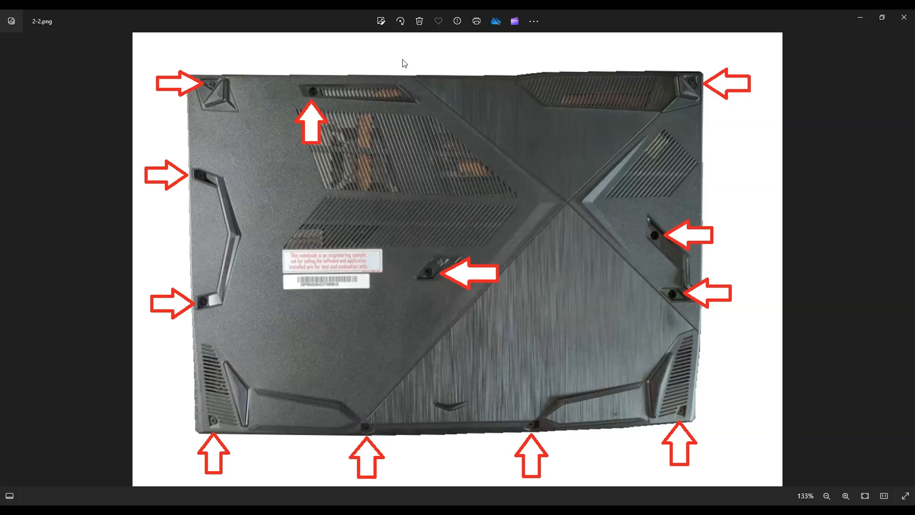
mouse_move(479, 135)
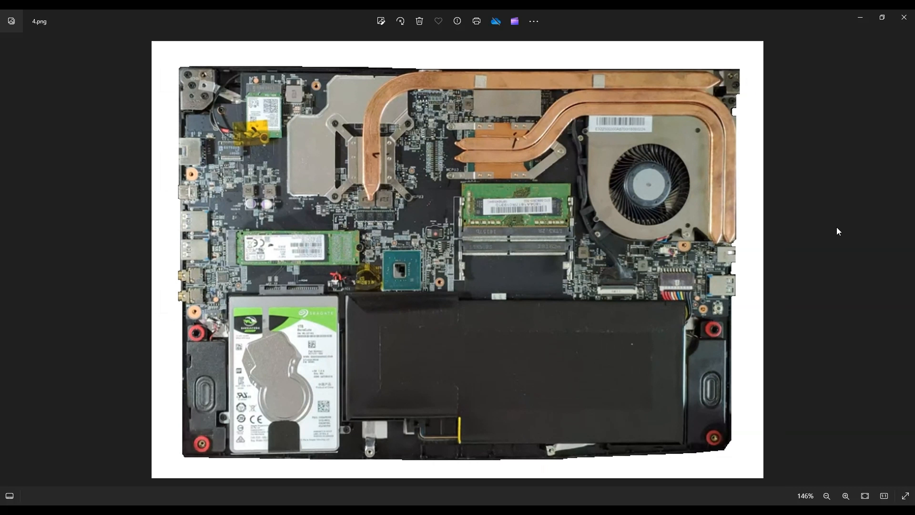
mouse_move(660, 391)
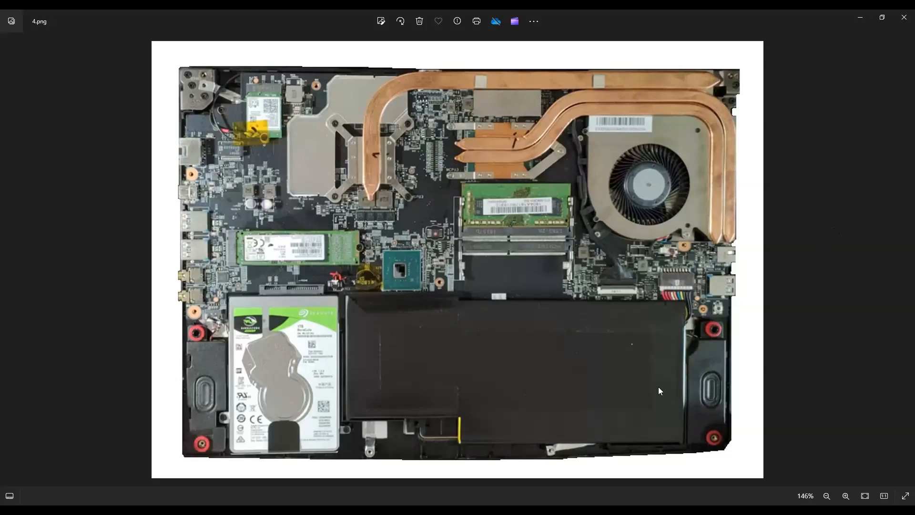
mouse_move(570, 388)
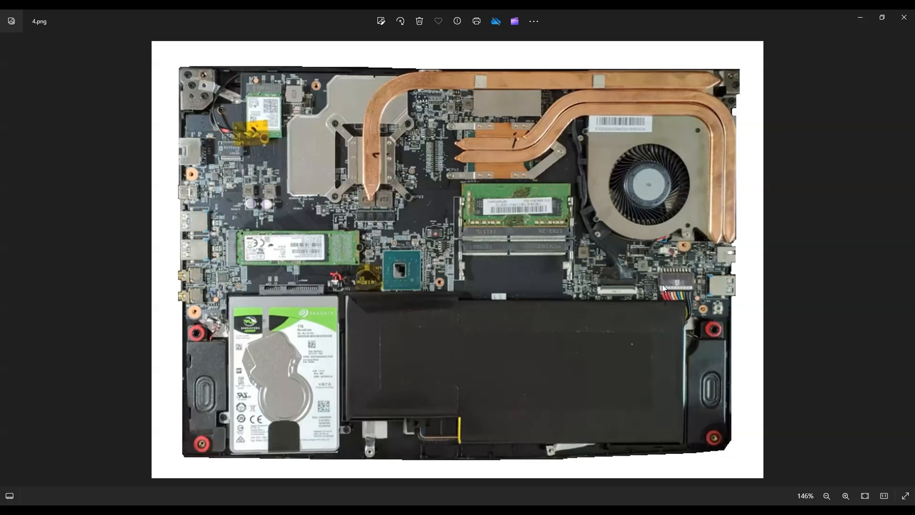
mouse_move(862, 294)
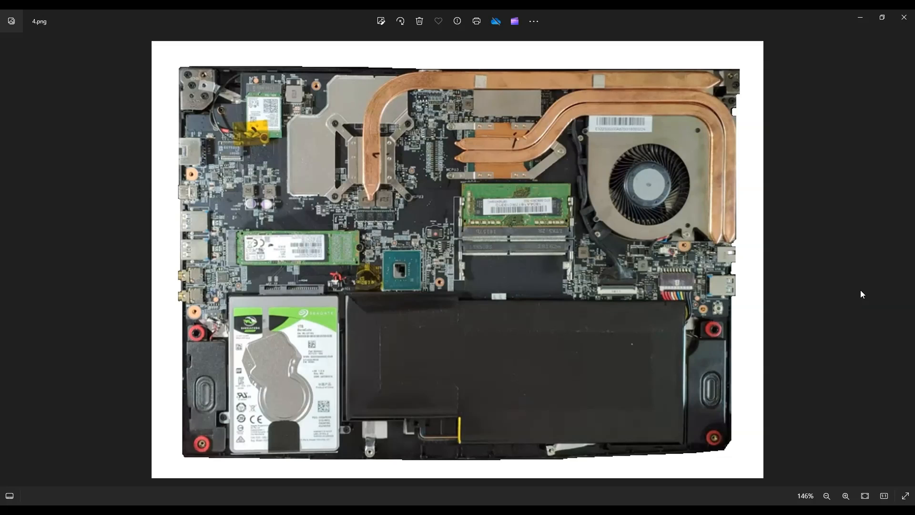
mouse_move(762, 385)
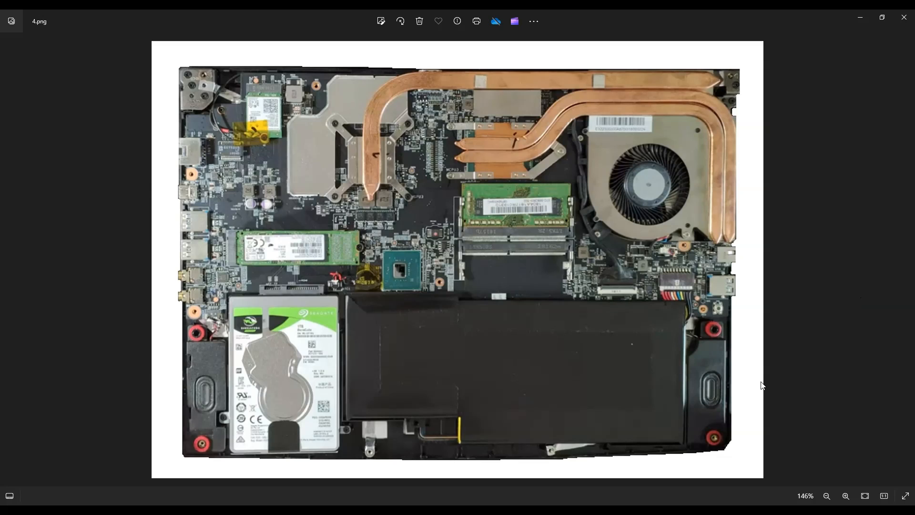
mouse_move(406, 315)
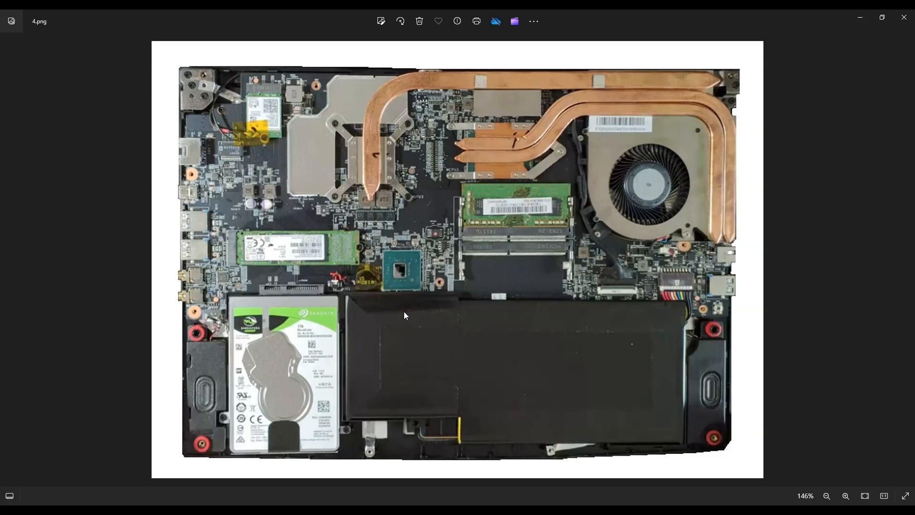
mouse_move(509, 291)
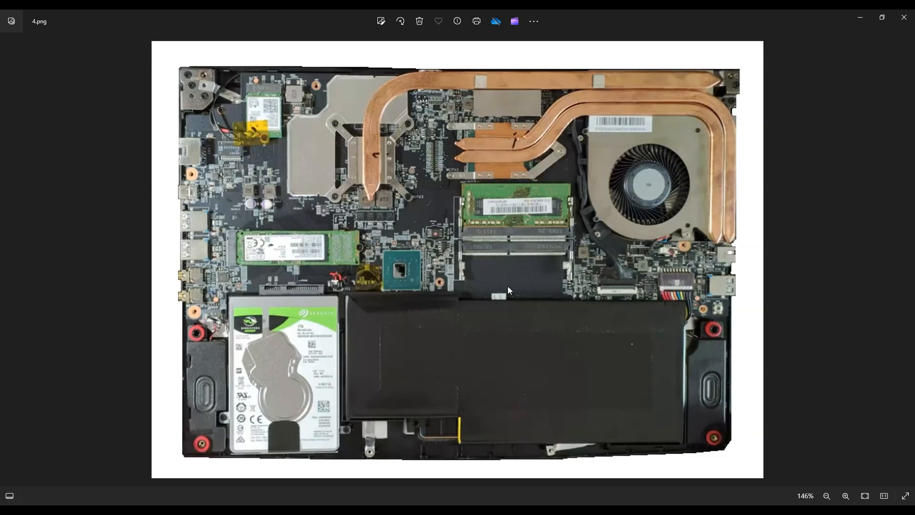
mouse_move(397, 345)
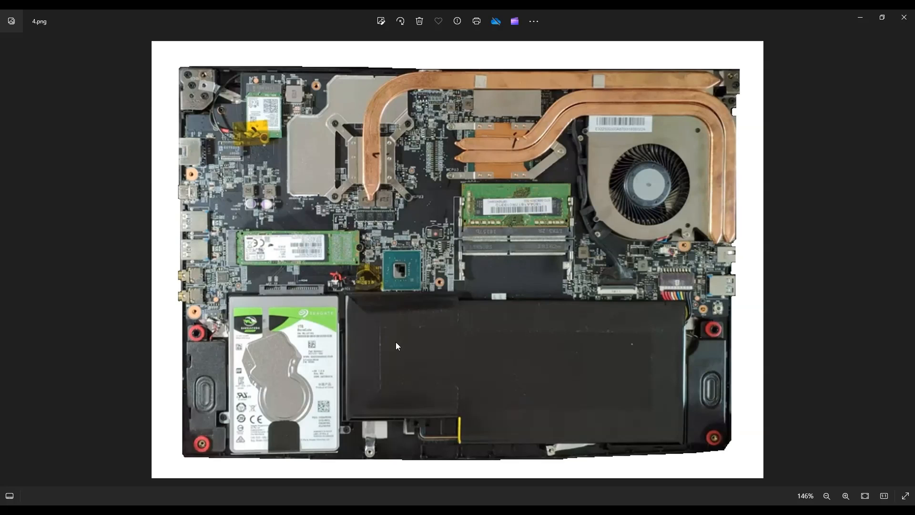
mouse_move(520, 425)
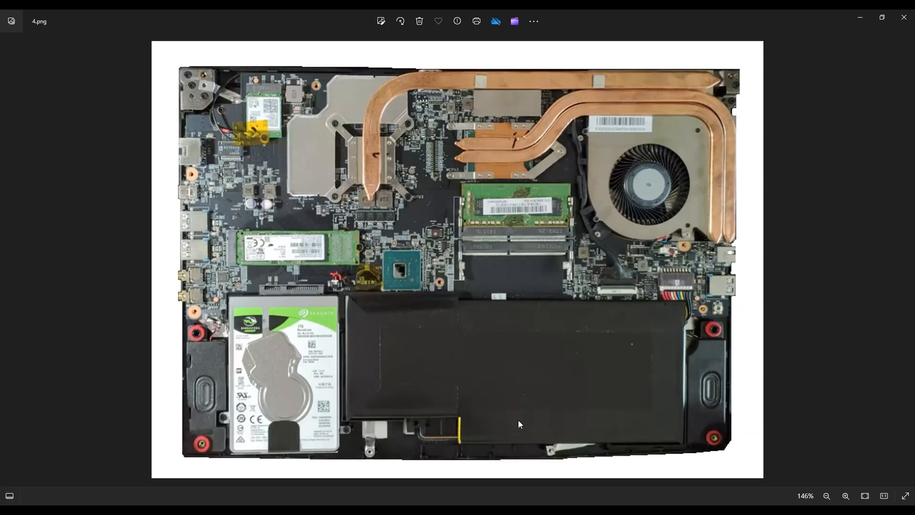
mouse_move(624, 403)
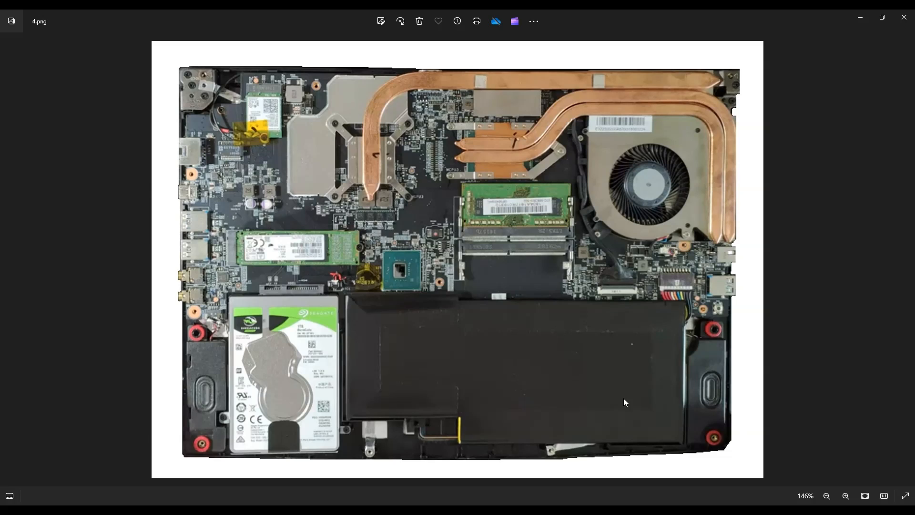
mouse_move(570, 338)
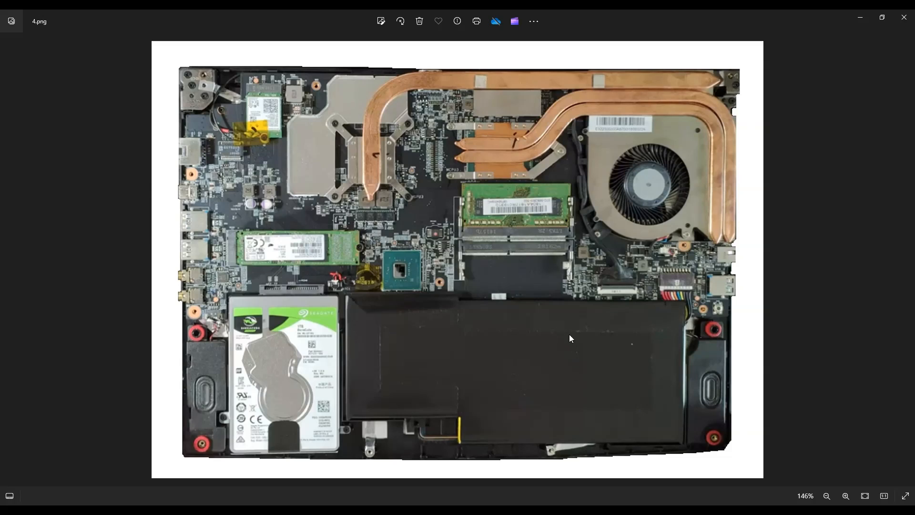
mouse_move(539, 373)
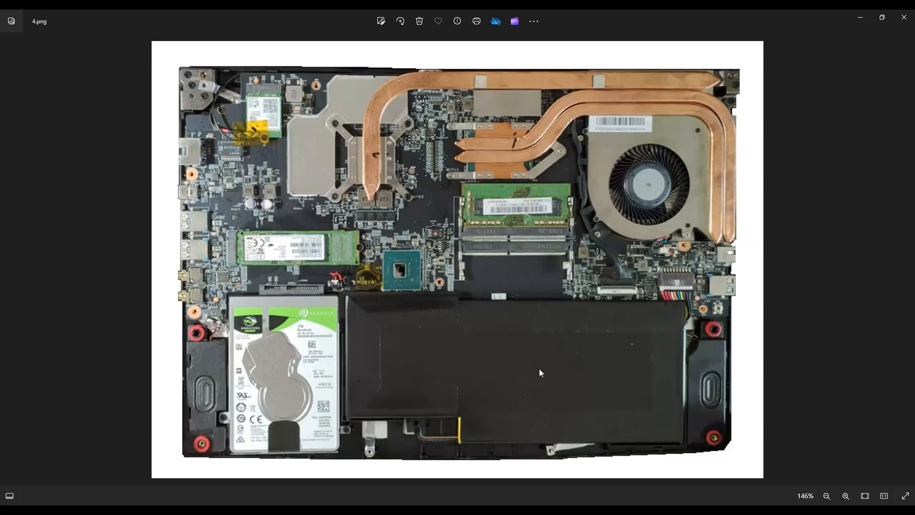
mouse_move(501, 374)
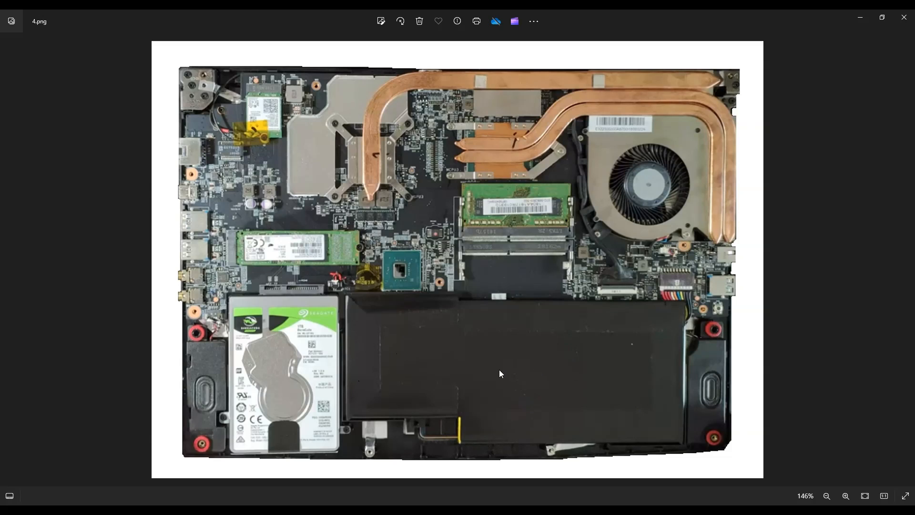
mouse_move(570, 355)
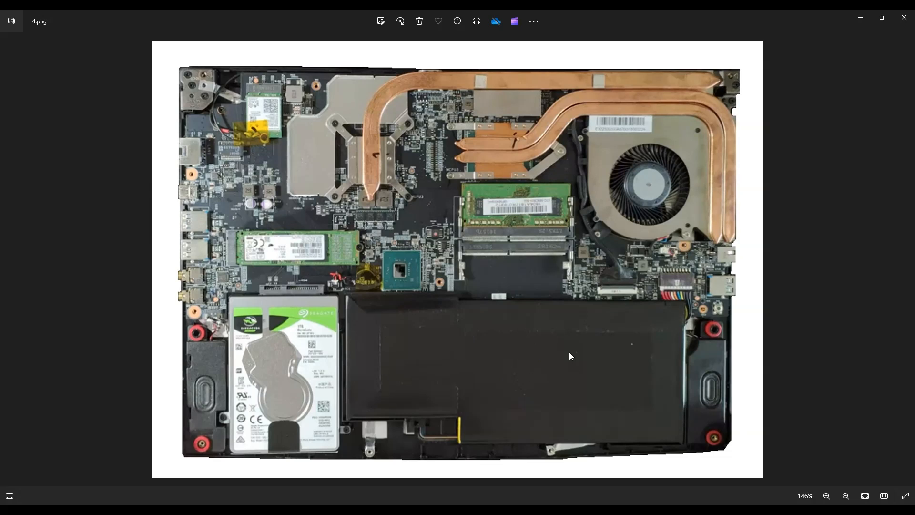
mouse_move(654, 255)
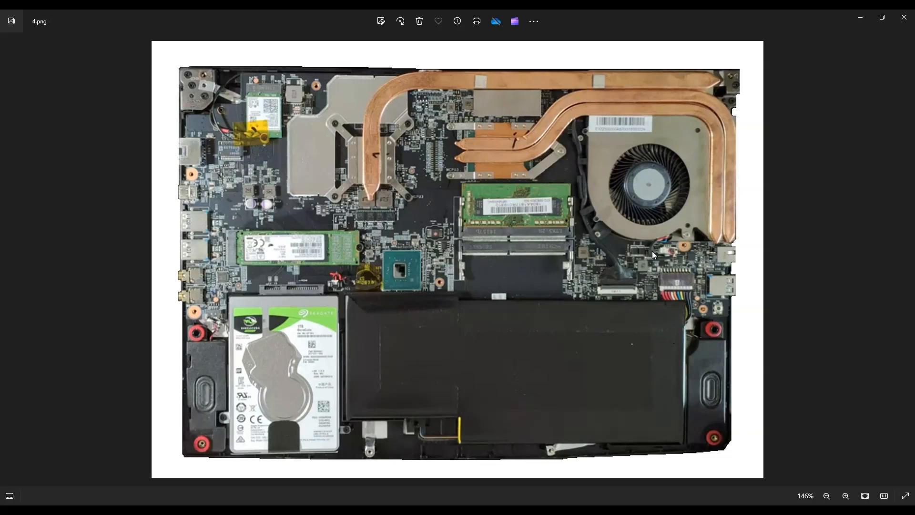
mouse_move(680, 282)
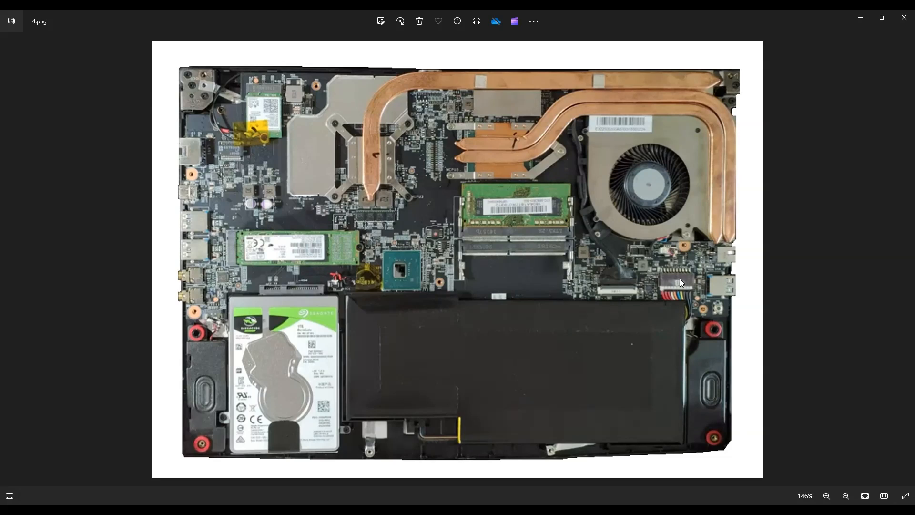
mouse_move(677, 286)
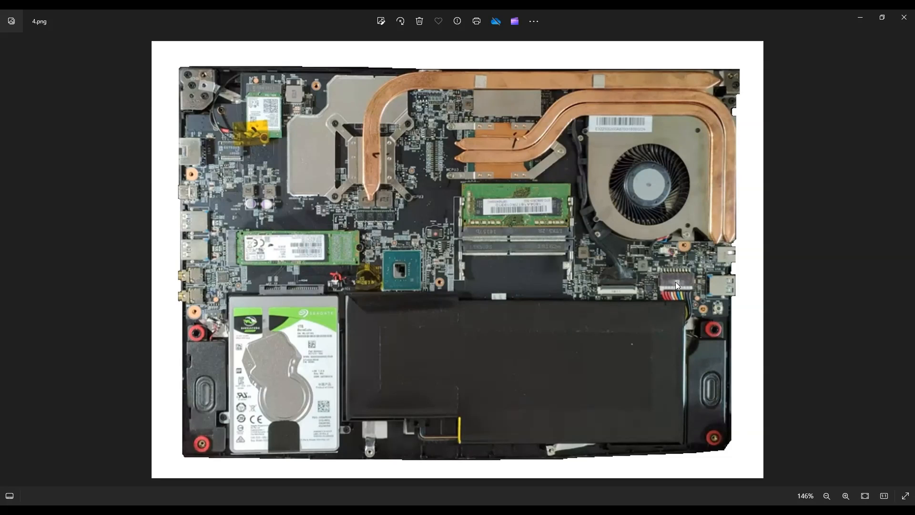
mouse_move(679, 290)
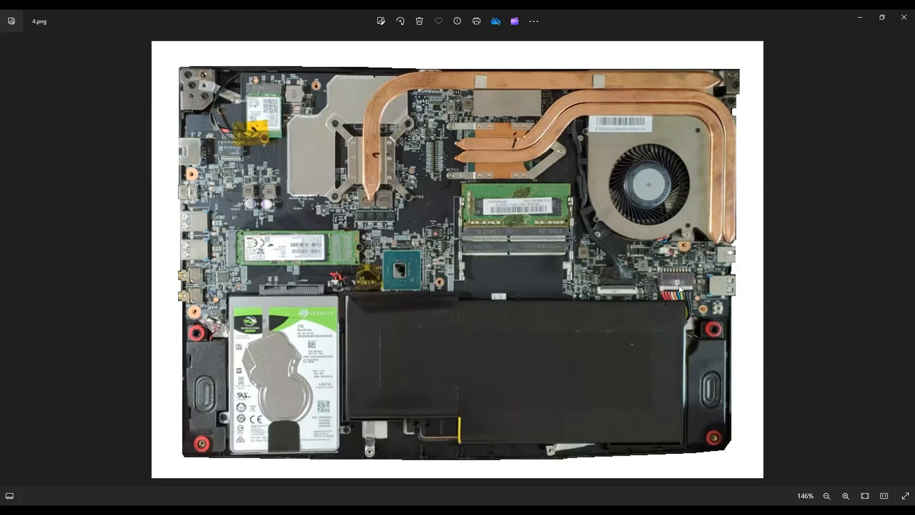
mouse_move(706, 286)
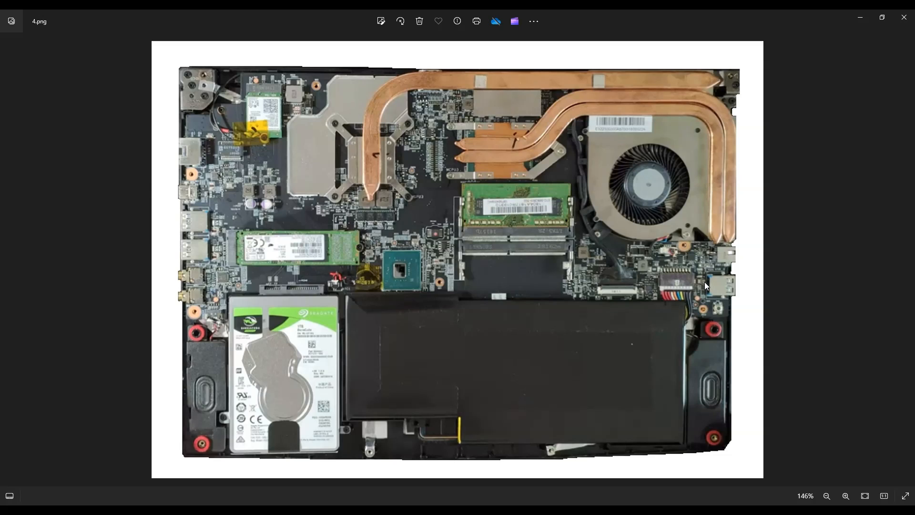
mouse_move(485, 328)
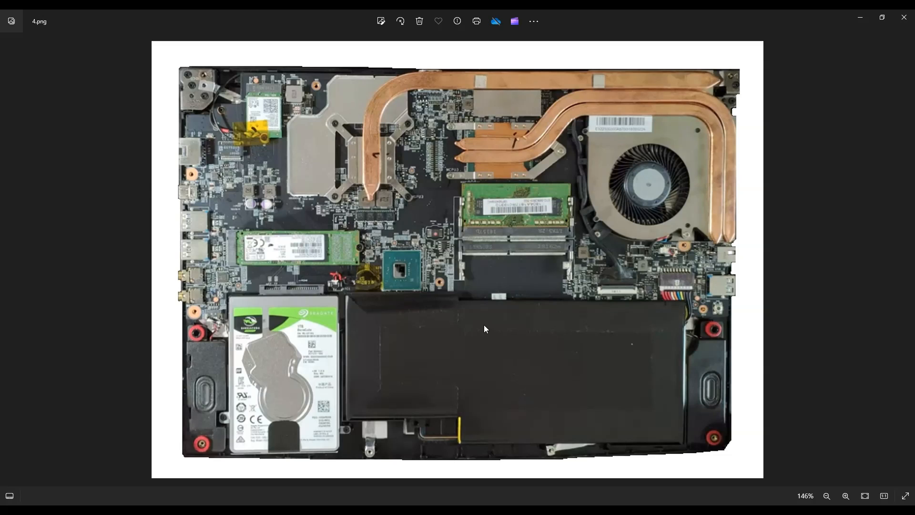
mouse_move(676, 329)
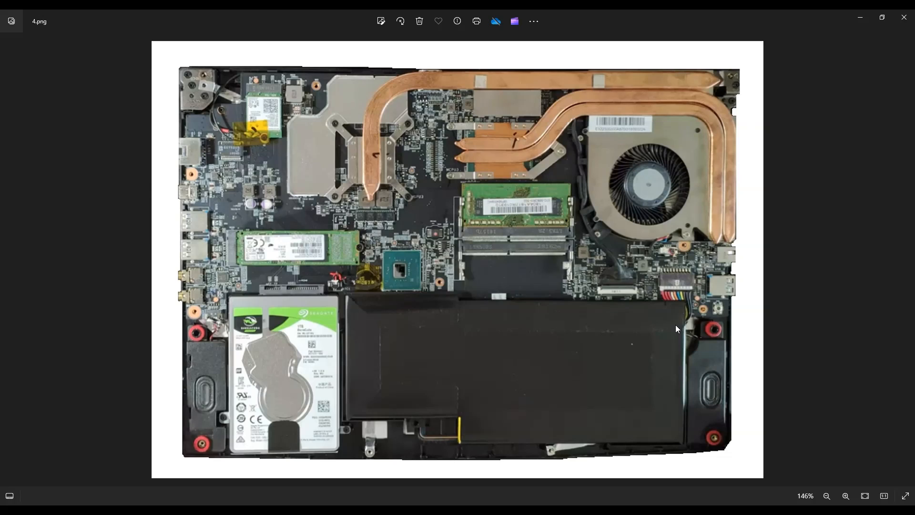
mouse_move(679, 306)
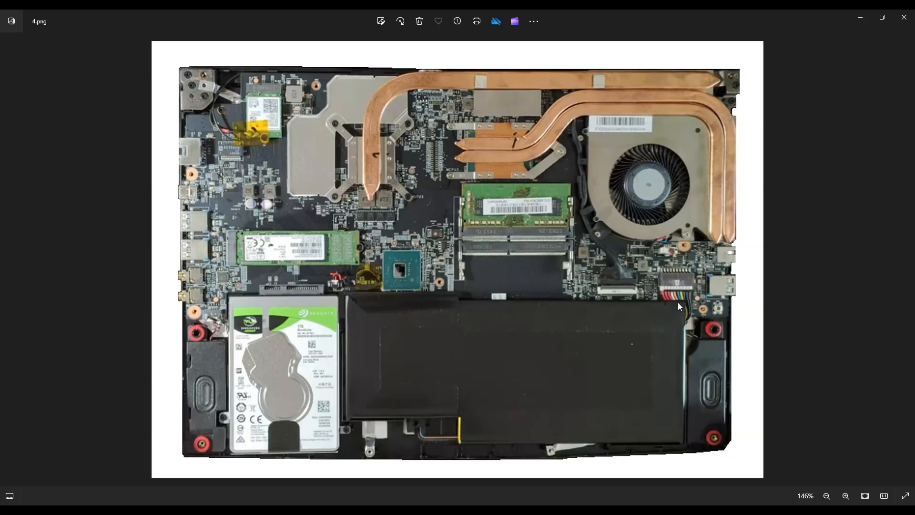
mouse_move(663, 279)
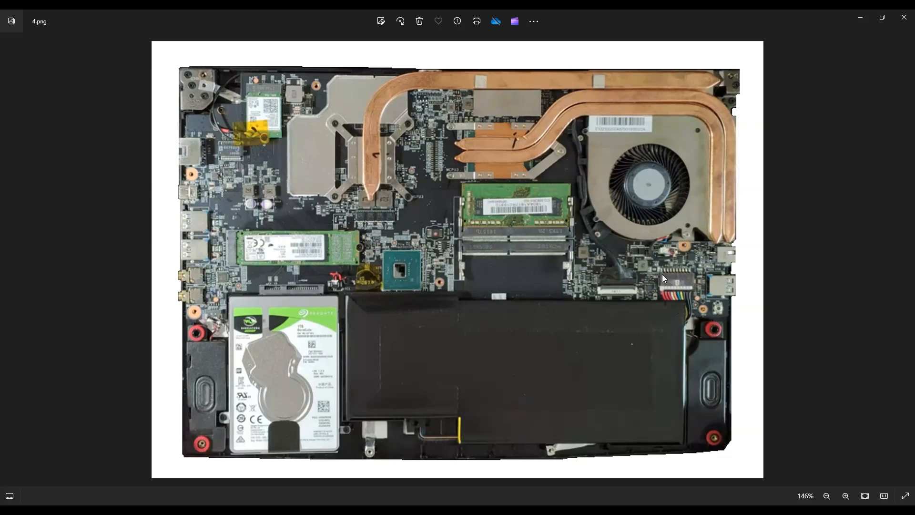
mouse_move(675, 306)
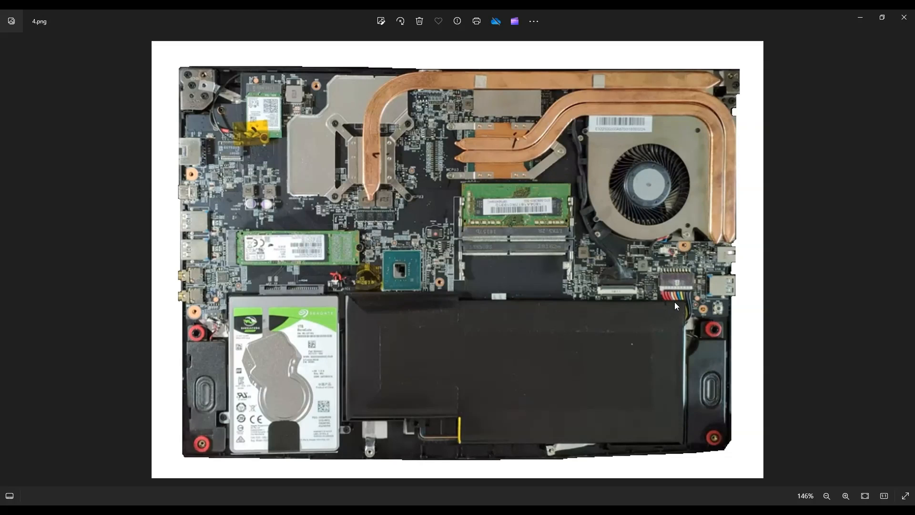
mouse_move(681, 283)
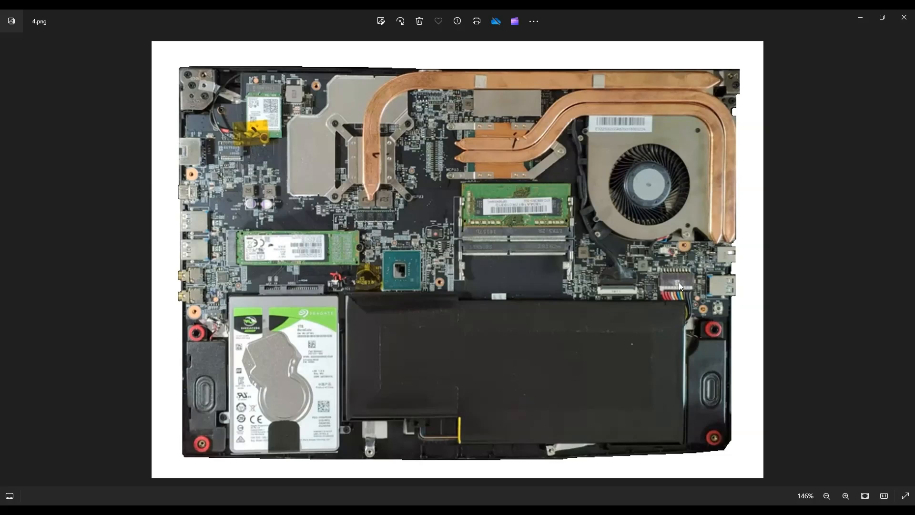
mouse_move(680, 281)
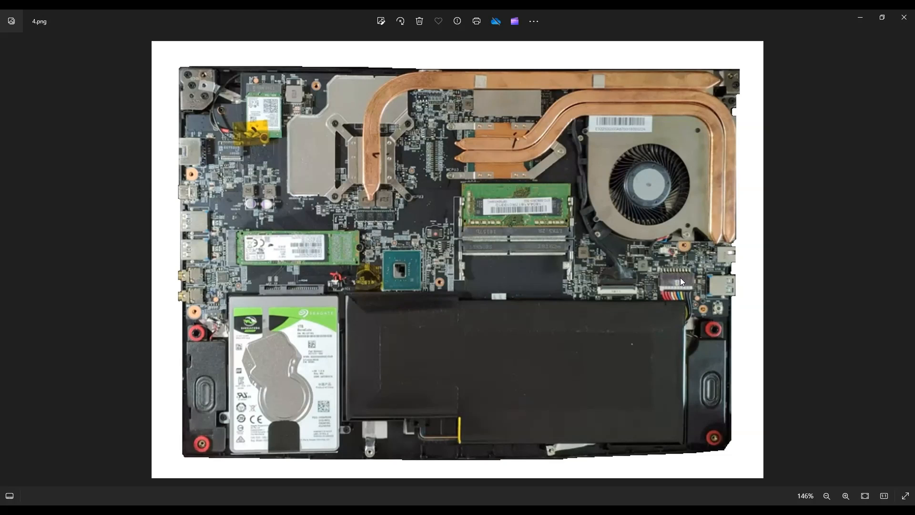
mouse_move(687, 277)
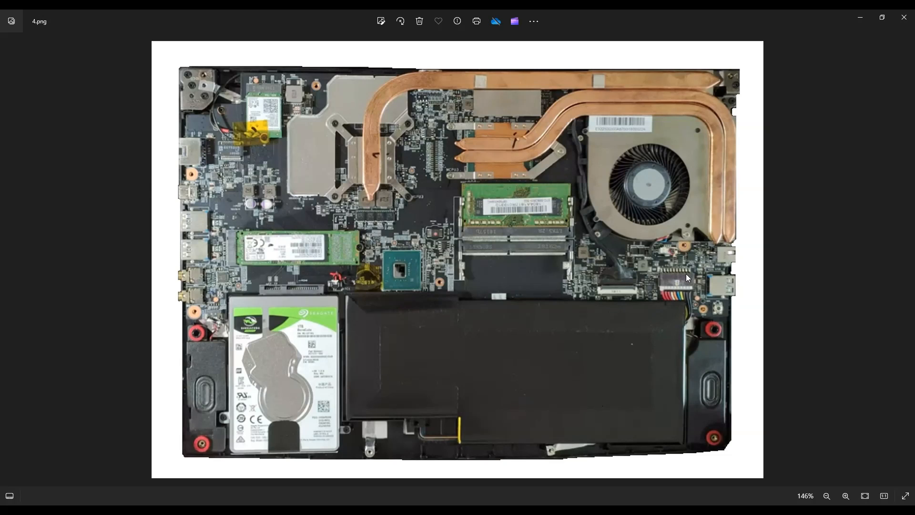
mouse_move(807, 260)
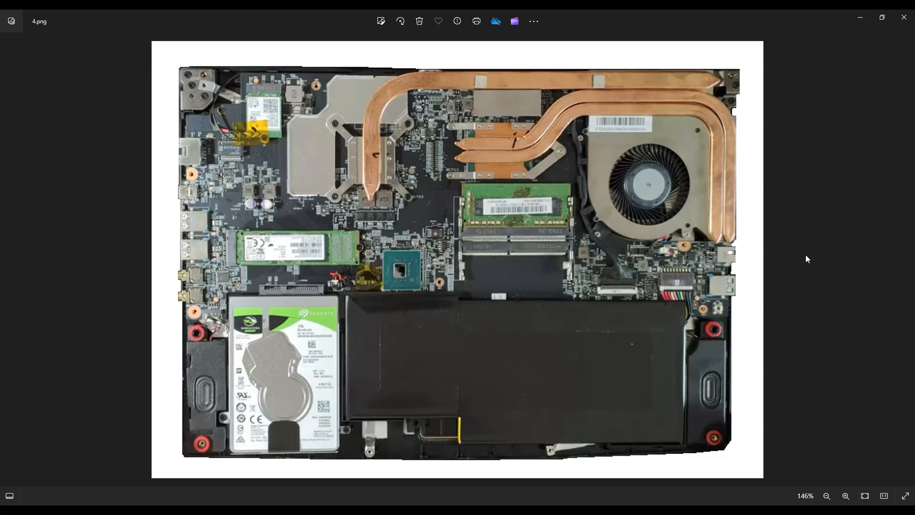
mouse_move(805, 259)
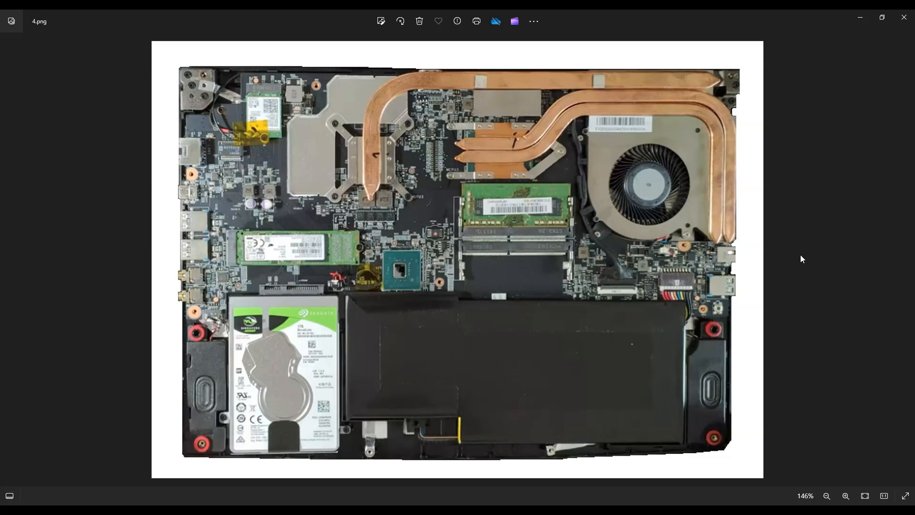